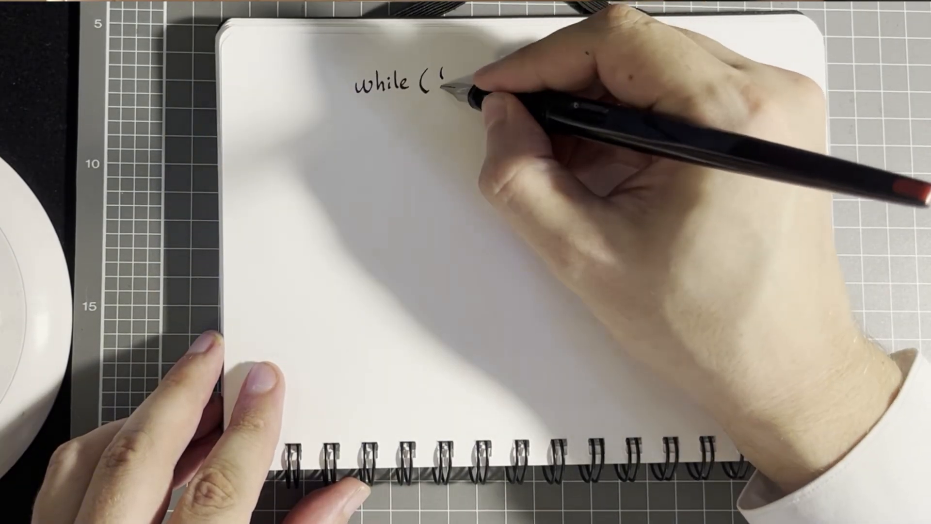
{"action": "type", "text": "event_queue.empty())"}
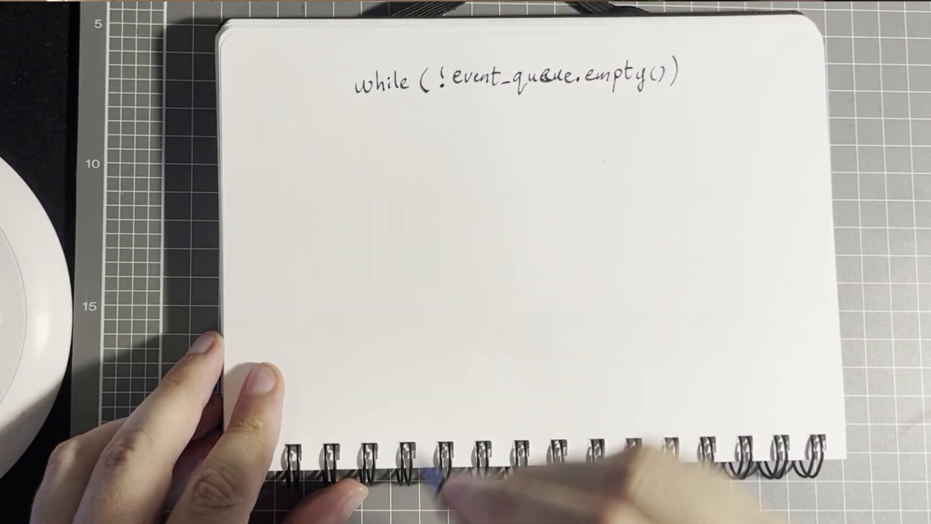
{"action": "type", "text": "message = even"}
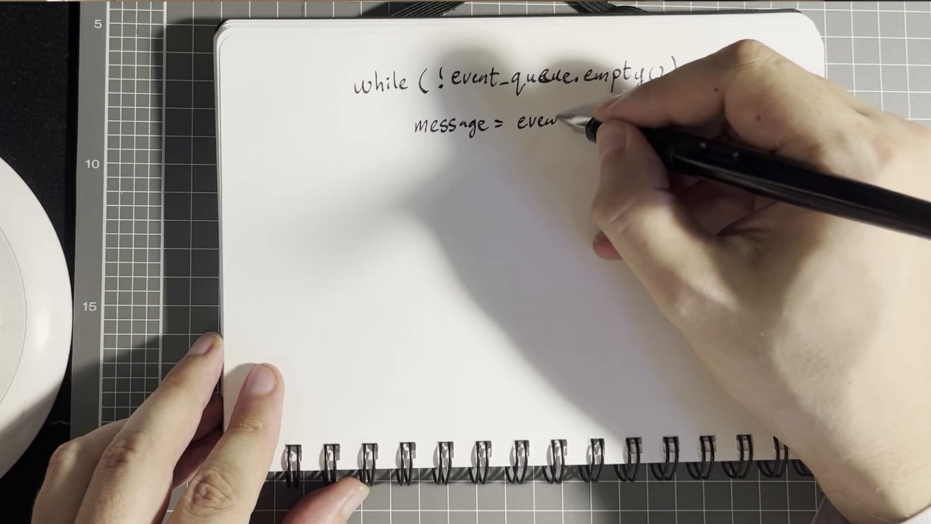